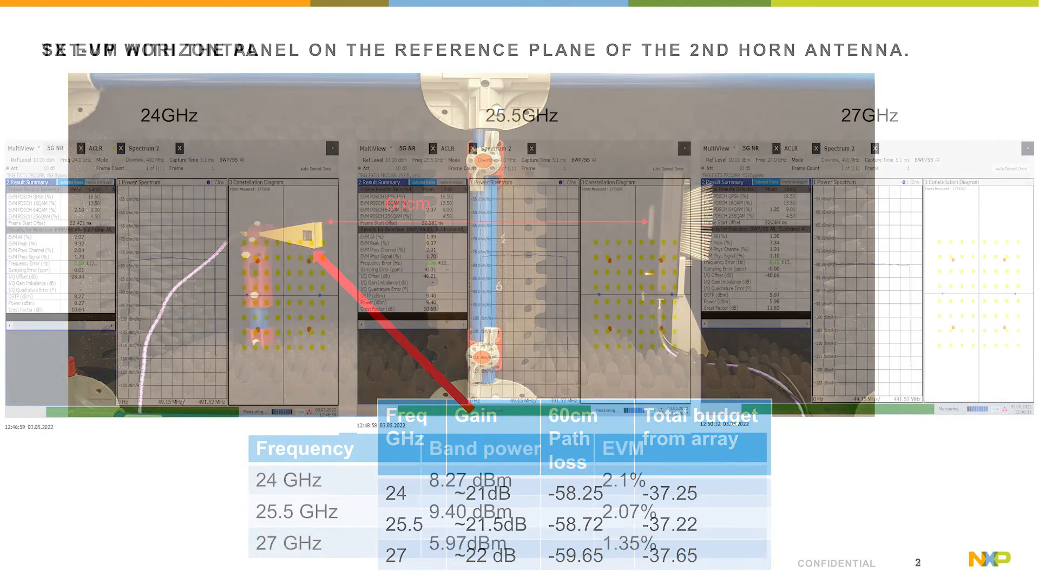
Step: Advance to slide 3, 'TX EVM Horizontal', with band power and EVM at 24, 25.5 and 27 GHz
{"action": "key", "text": "Right"}
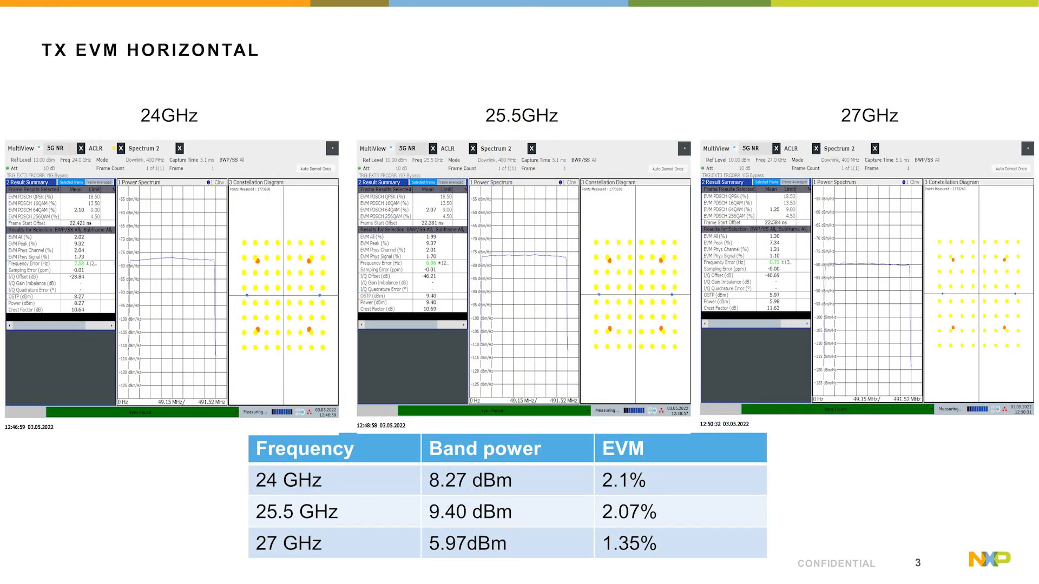